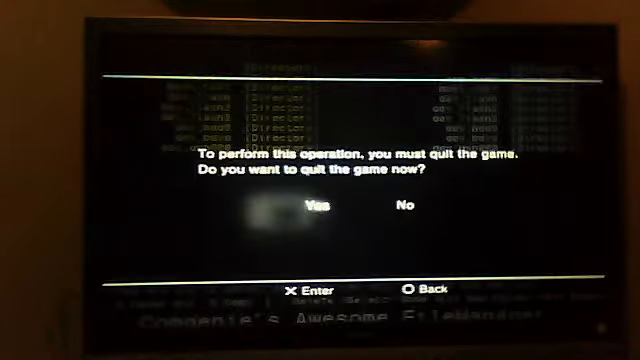
# Choose Yes in the quit-game prompt to exit Awesome File Manager
pyautogui.click(311, 200)
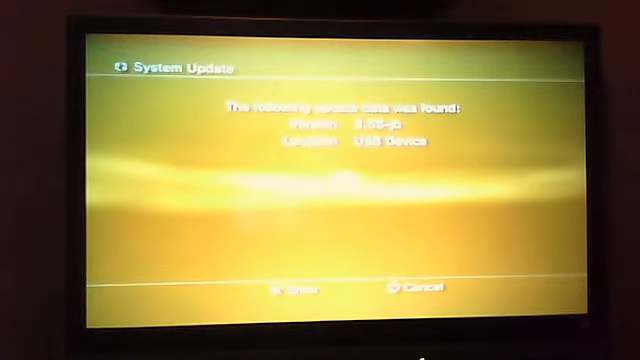
# Run Update via Storage Media from Settings > System Update to check the USB device
pyautogui.click(296, 287)
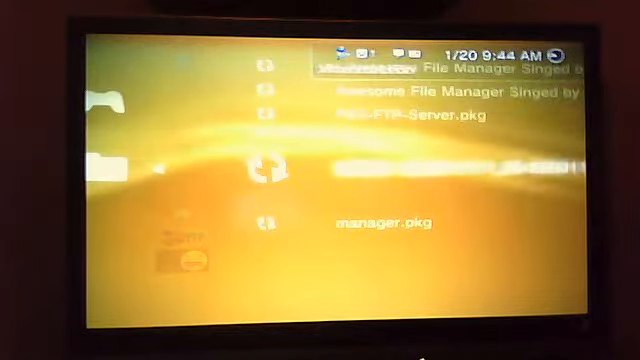
# Scroll through Install Package Files to view the .pkg files, including manager.pkg
pyautogui.scroll(-3)
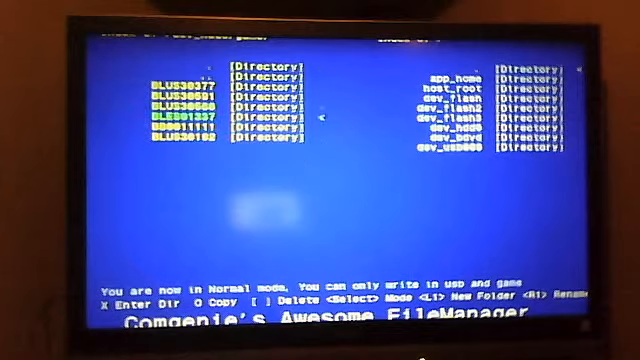
# Move down the left pane into the folder with default.ff and the patch .ff files
pyautogui.press('Down')
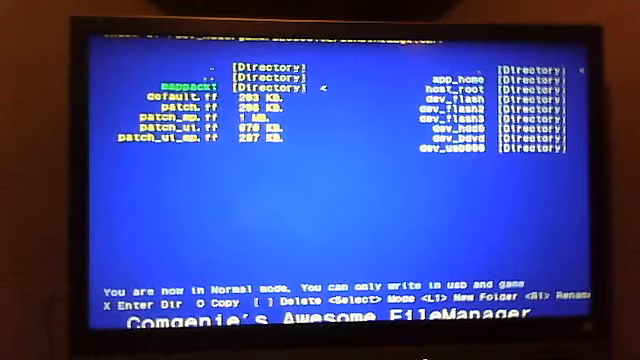
pyautogui.press('down')
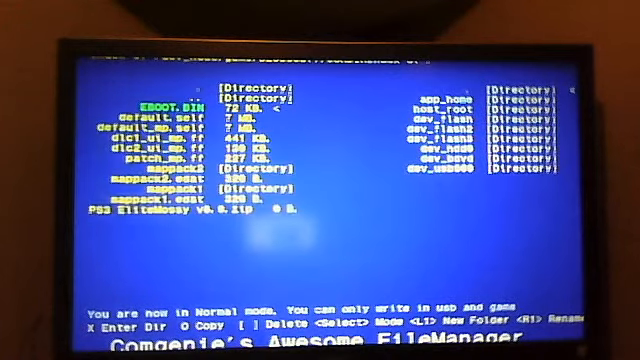
# Highlight the Zombies NDU folder in the dev_usb000 patches directory
pyautogui.press('down')
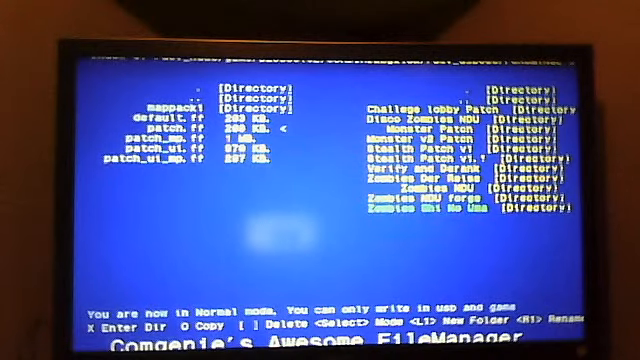
pyautogui.scroll(-3)
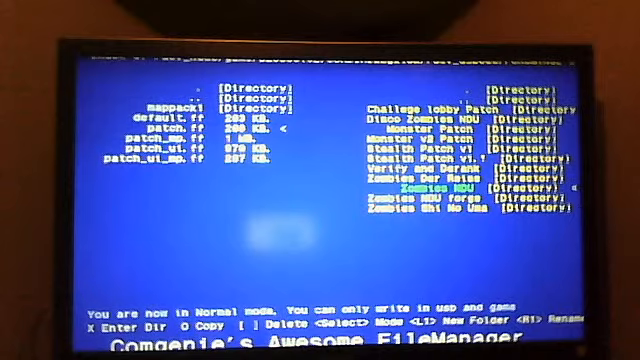